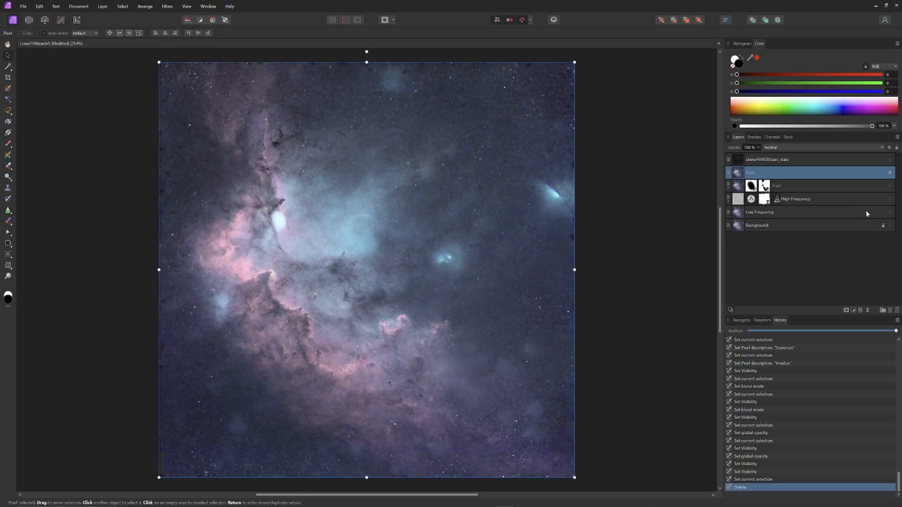
mouse_move(822, 205)
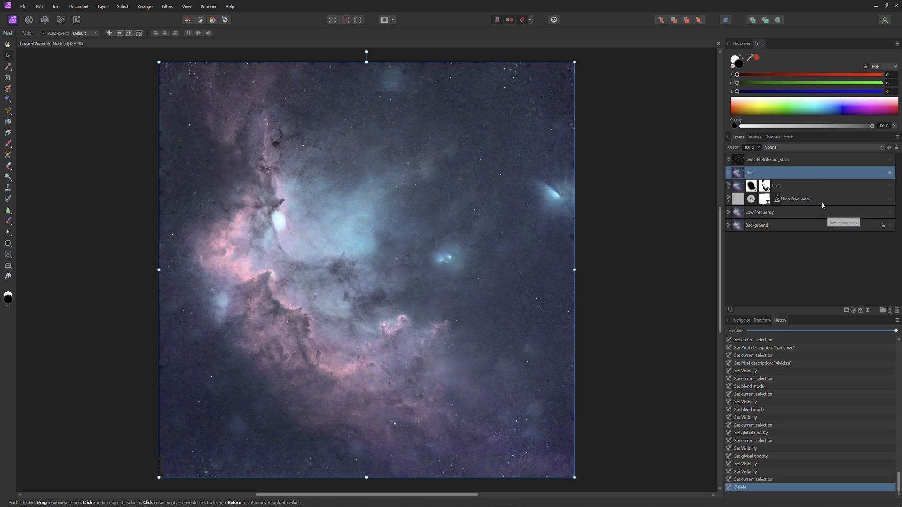
Add a Gaussian Blur live filter above the nebula layers
click(167, 7)
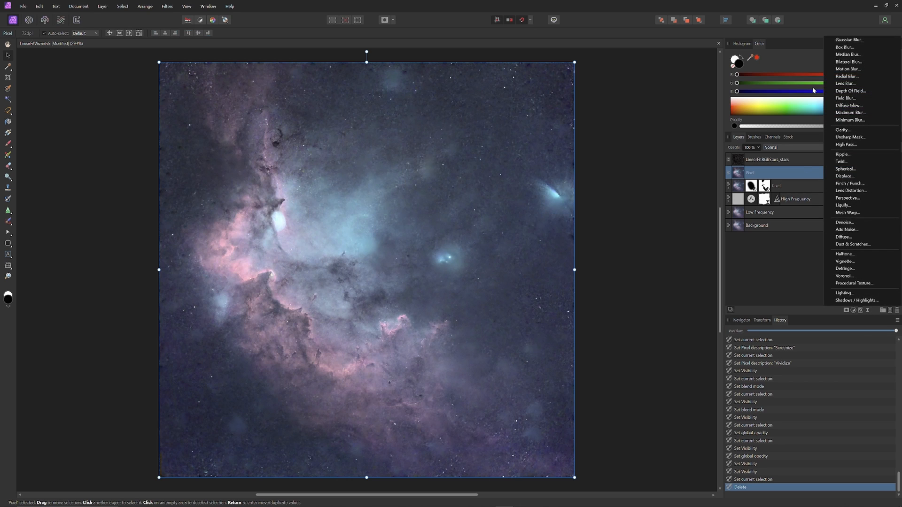
click(849, 39)
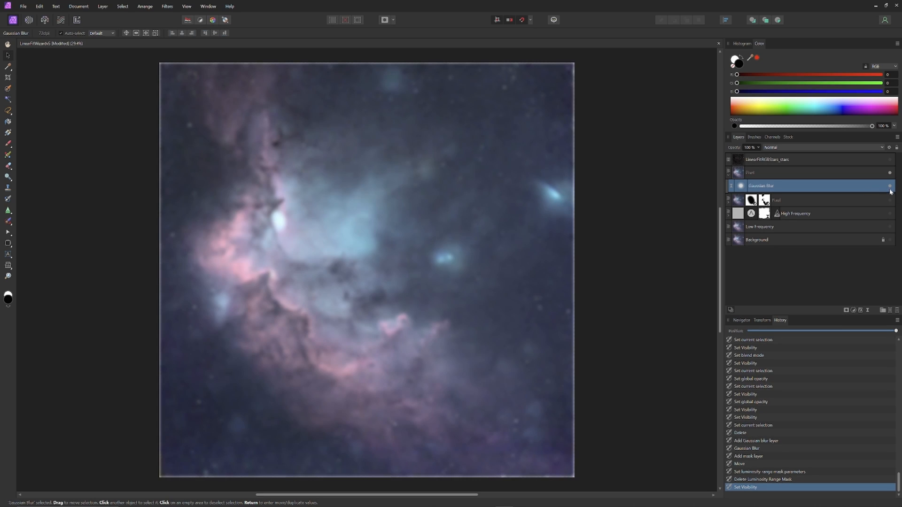
mouse_move(723, 282)
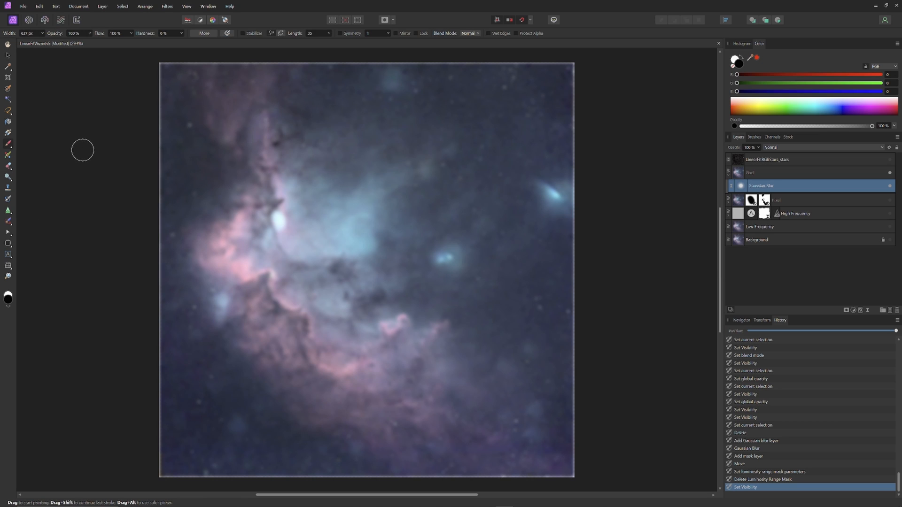
mouse_move(111, 149)
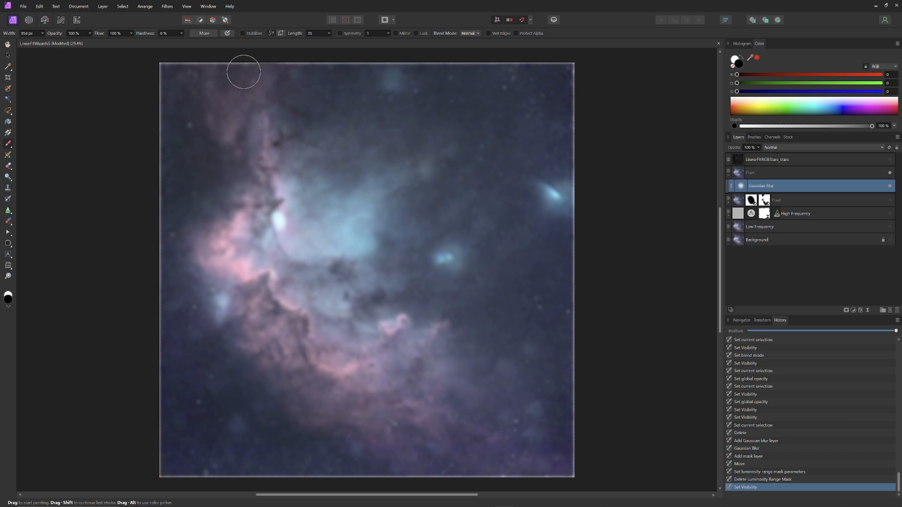
mouse_move(257, 219)
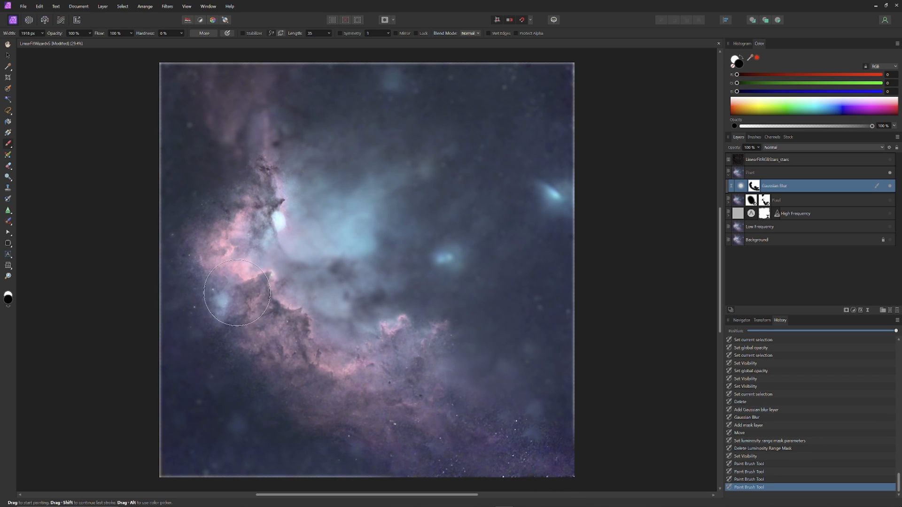
mouse_move(255, 181)
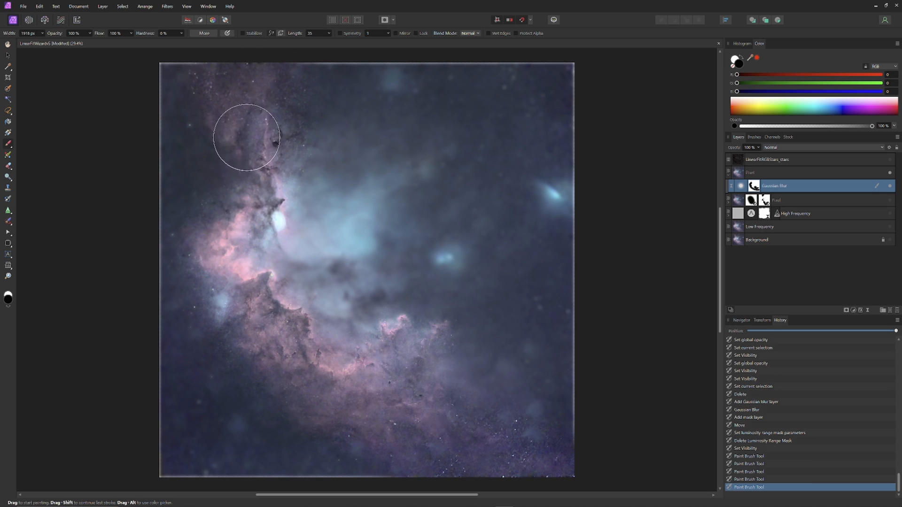
mouse_move(327, 119)
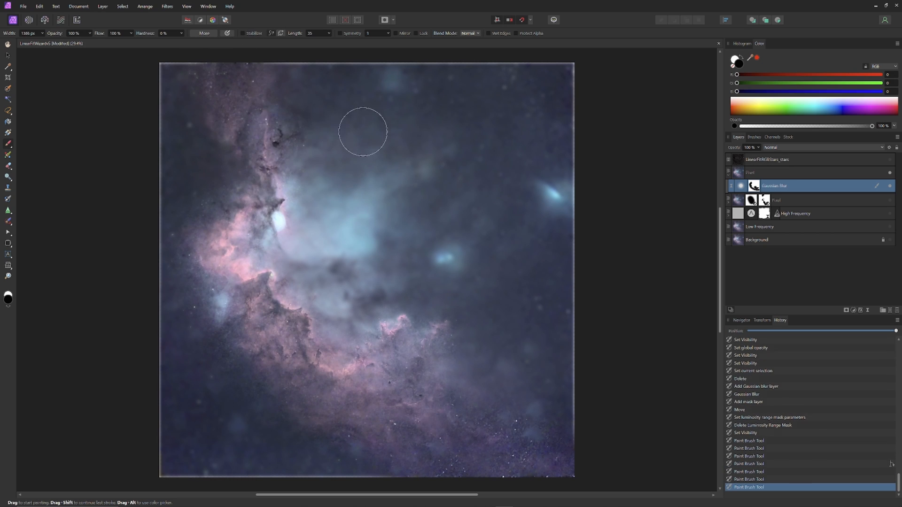
Make the stars layer visible so the stars sit over the smoothed nebula
click(741, 160)
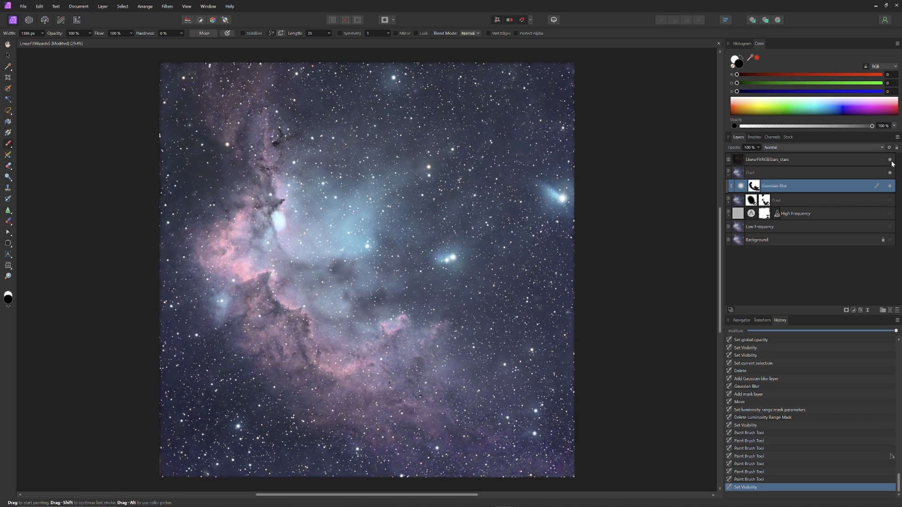
mouse_move(683, 291)
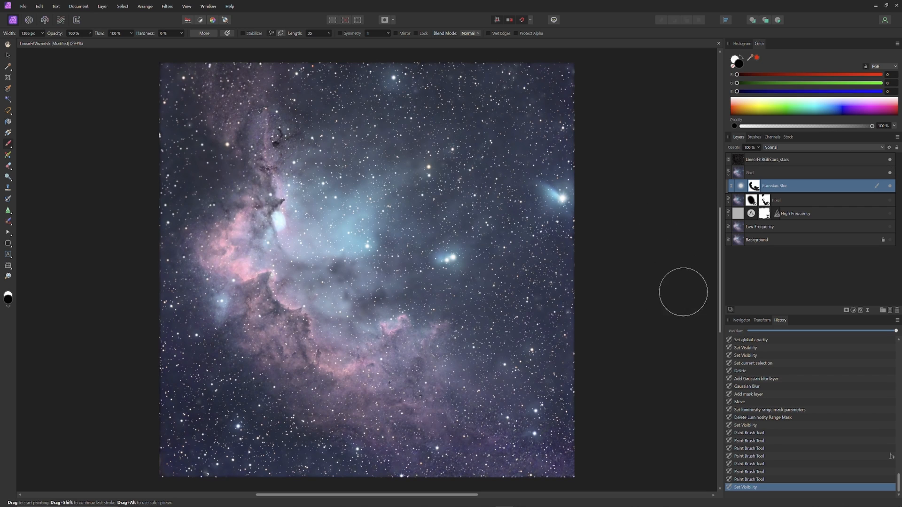
mouse_move(628, 344)
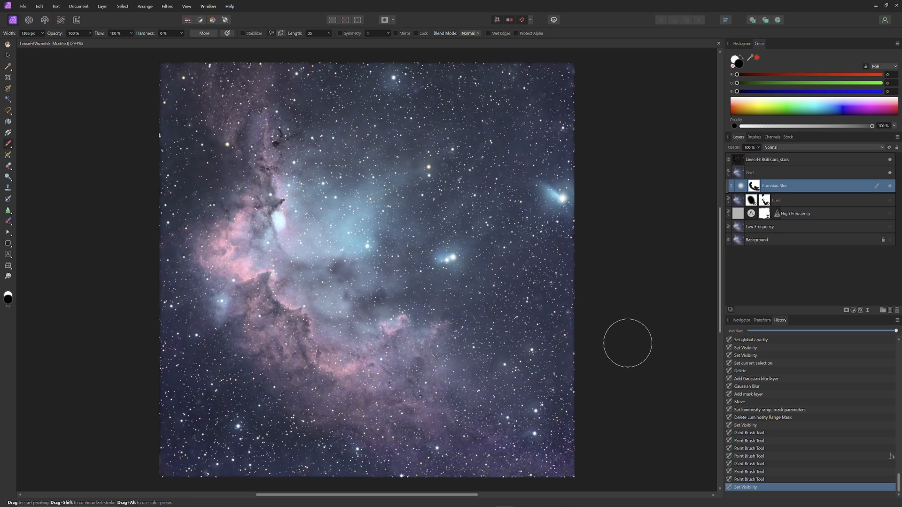
mouse_move(828, 167)
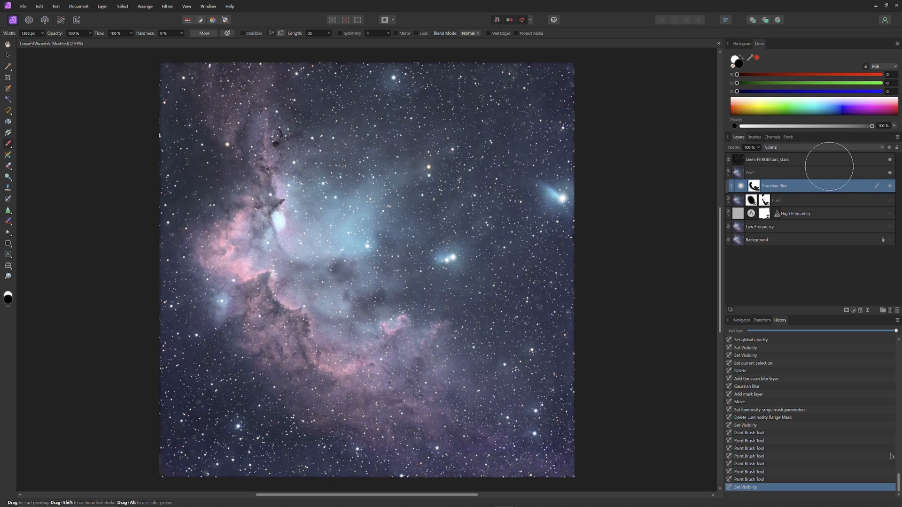
click(727, 160)
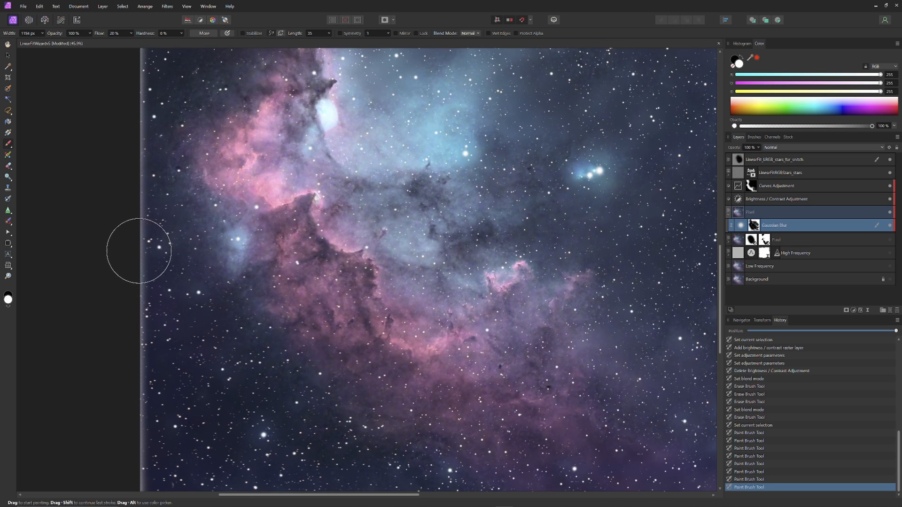
mouse_move(181, 206)
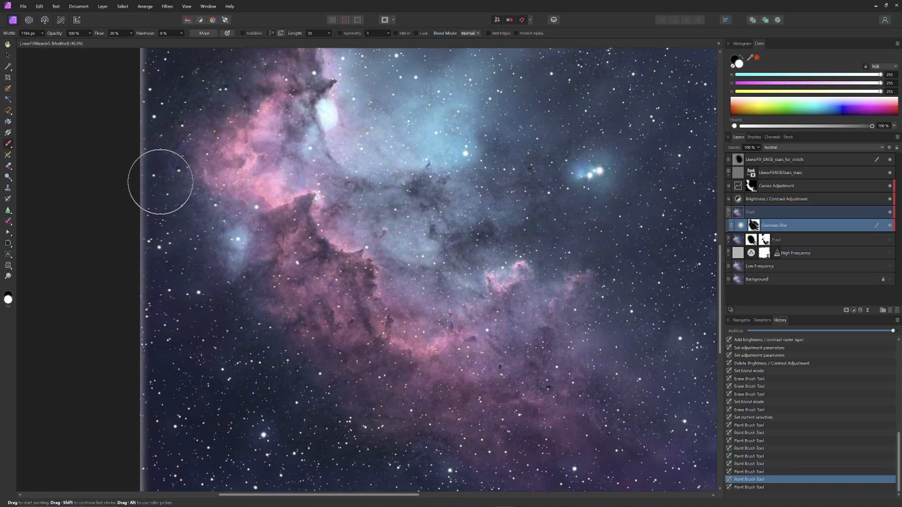
mouse_move(186, 224)
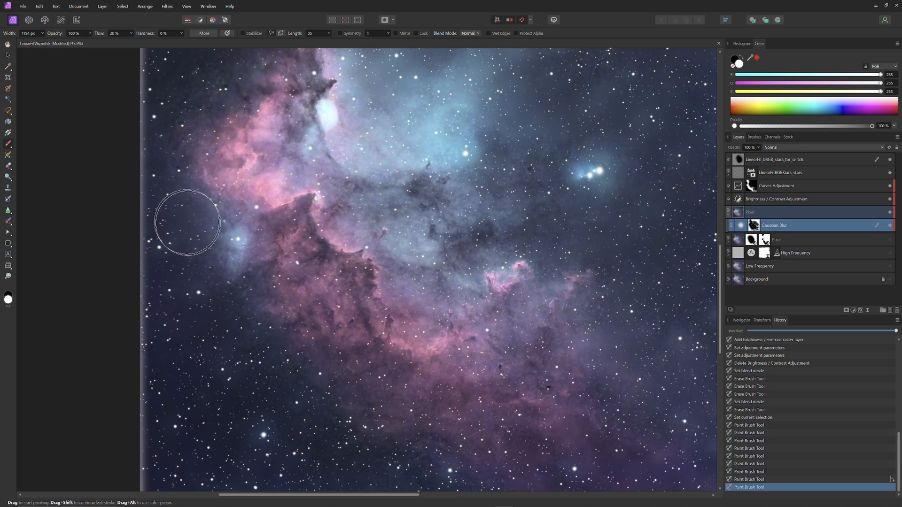
mouse_move(140, 263)
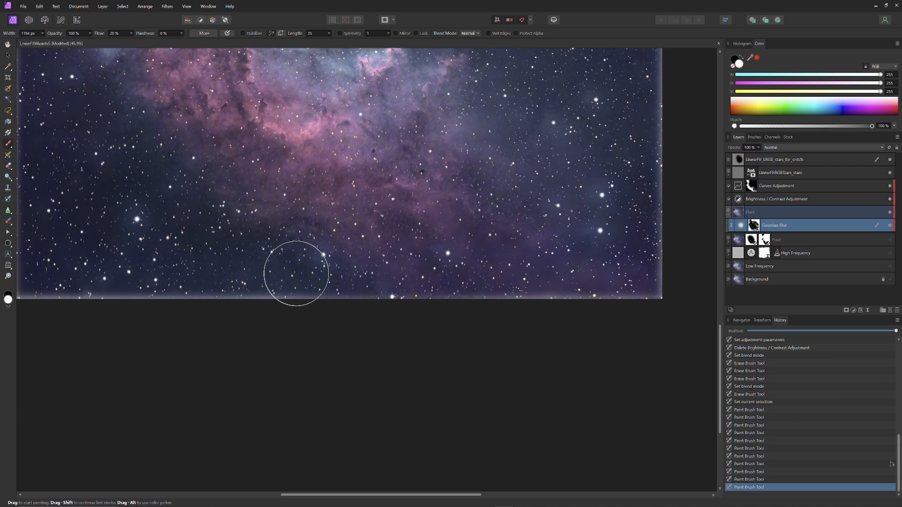
mouse_move(507, 396)
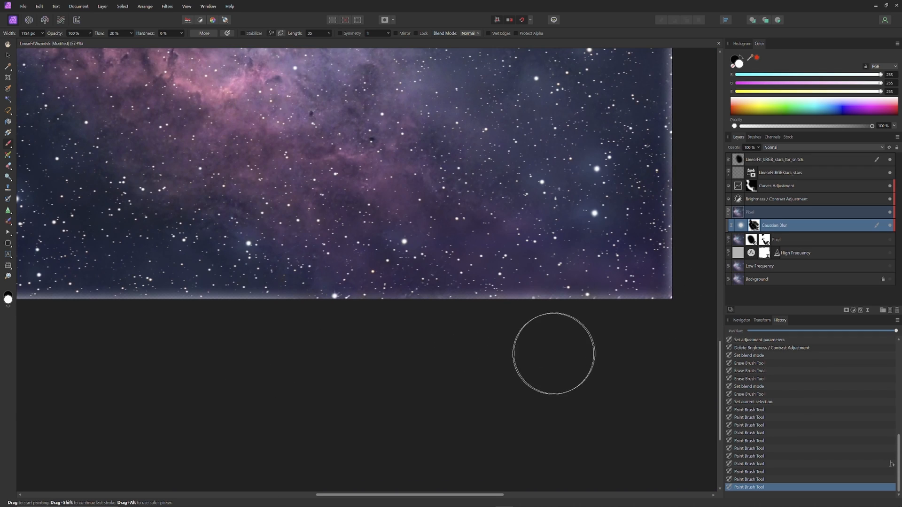
mouse_move(650, 363)
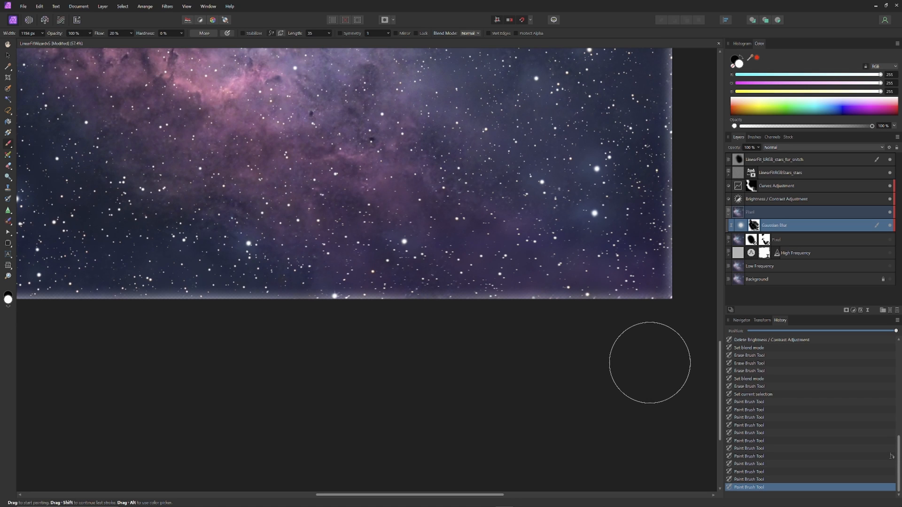